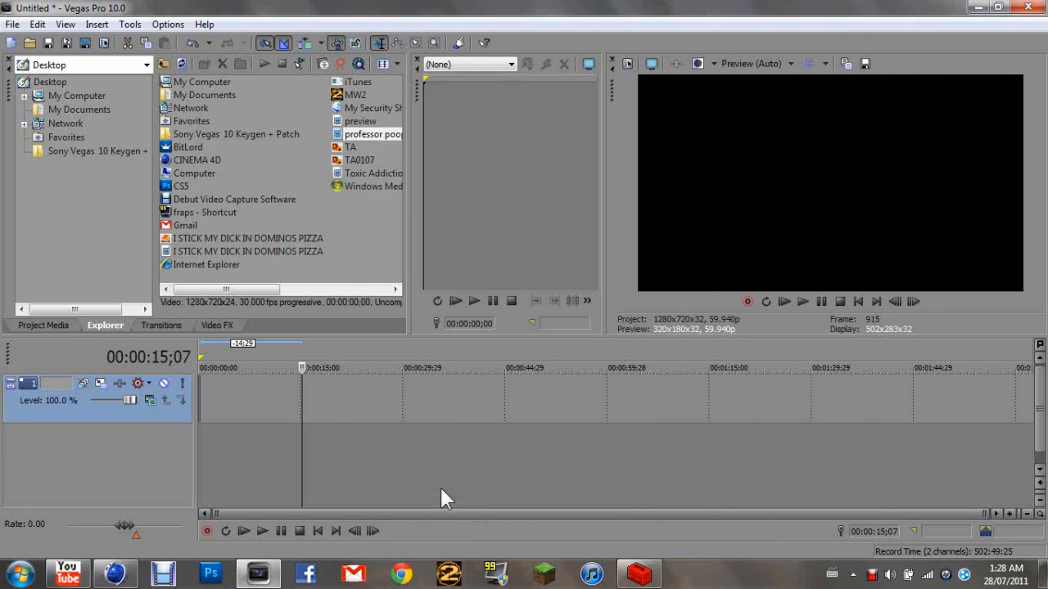
{"action": "mouse_move", "coordinate": [479, 482]}
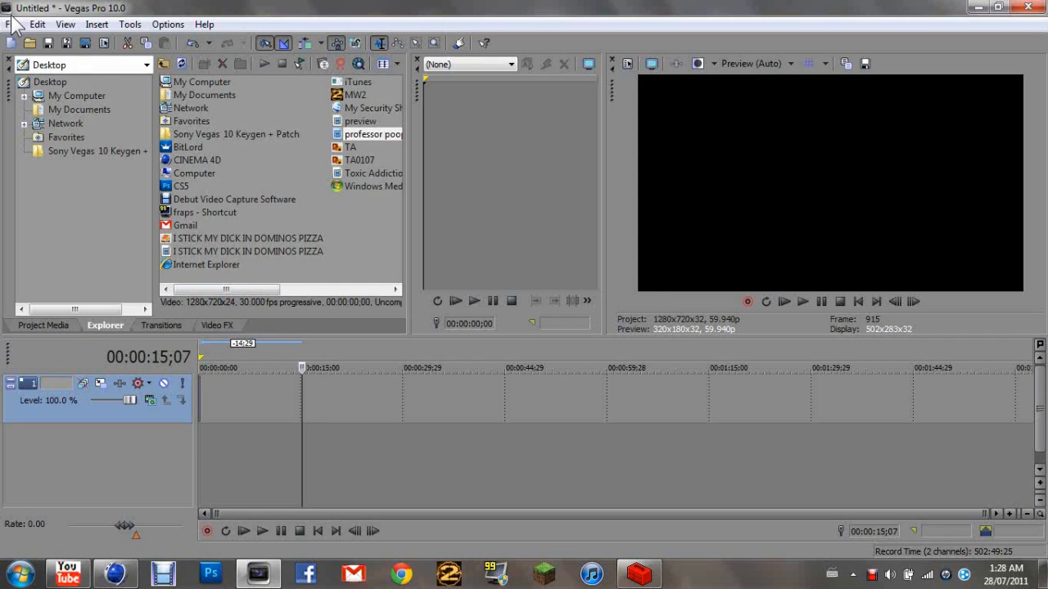
Apply the HD 720-60p template in Project Properties and make it the default for new projects.
{"action": "left_click", "coordinate": [12, 24]}
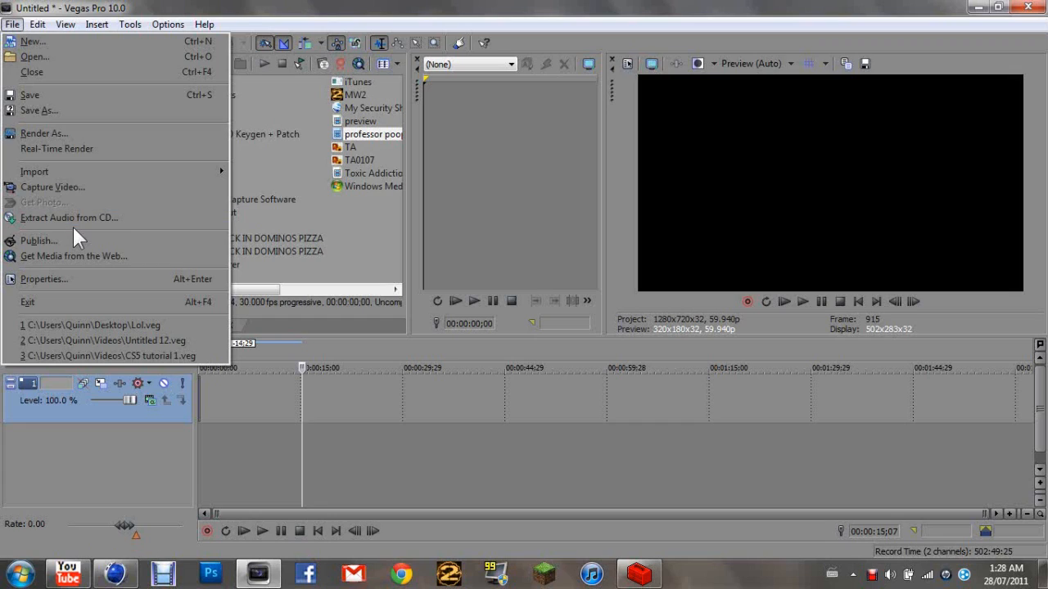
{"action": "left_click", "coordinate": [12, 23]}
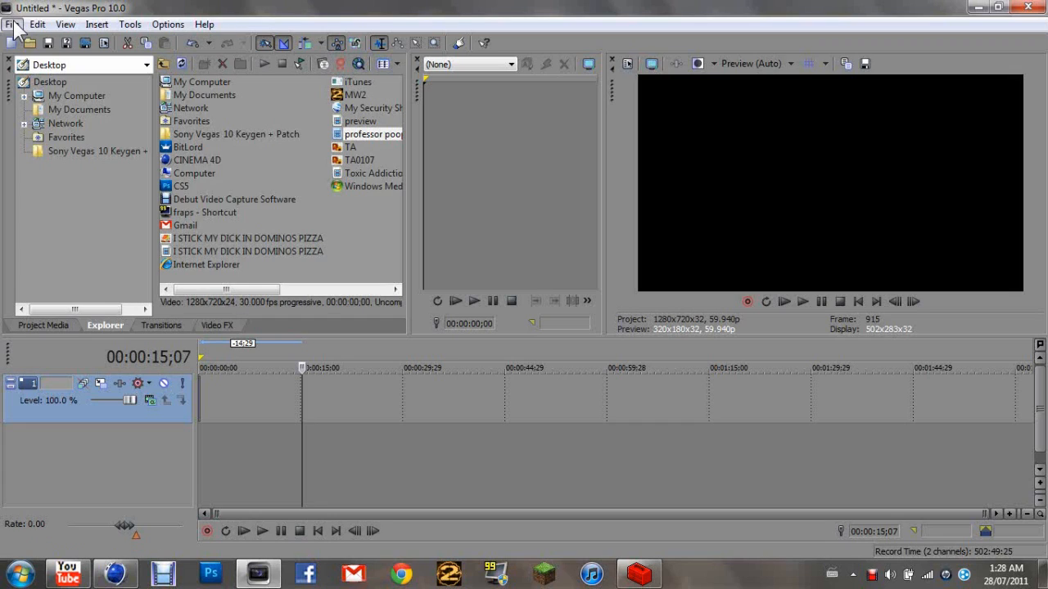
{"action": "left_click", "coordinate": [12, 24]}
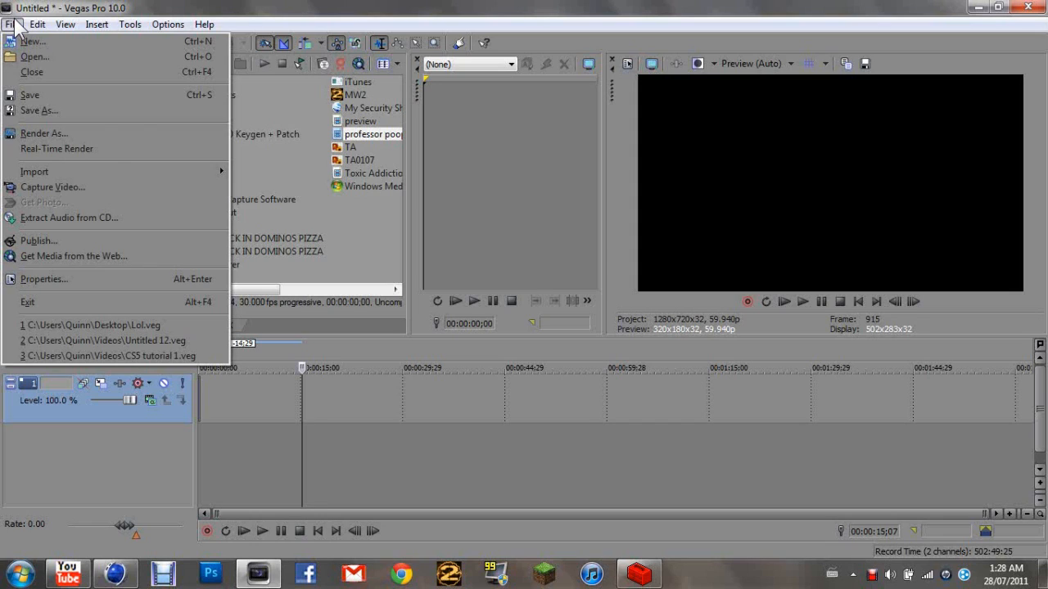
{"action": "mouse_move", "coordinate": [81, 256]}
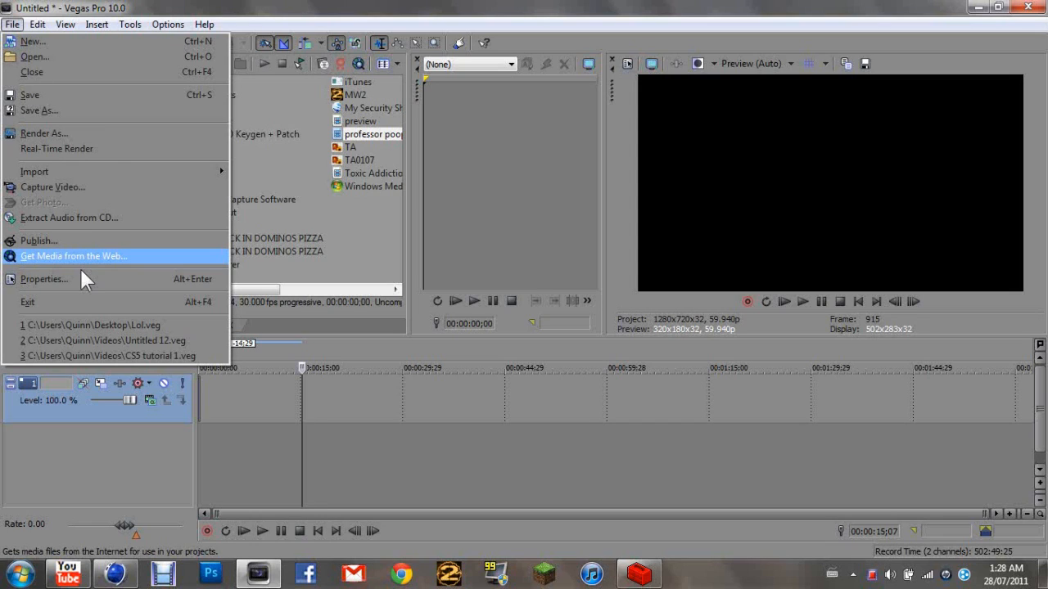
{"action": "left_click", "coordinate": [44, 279]}
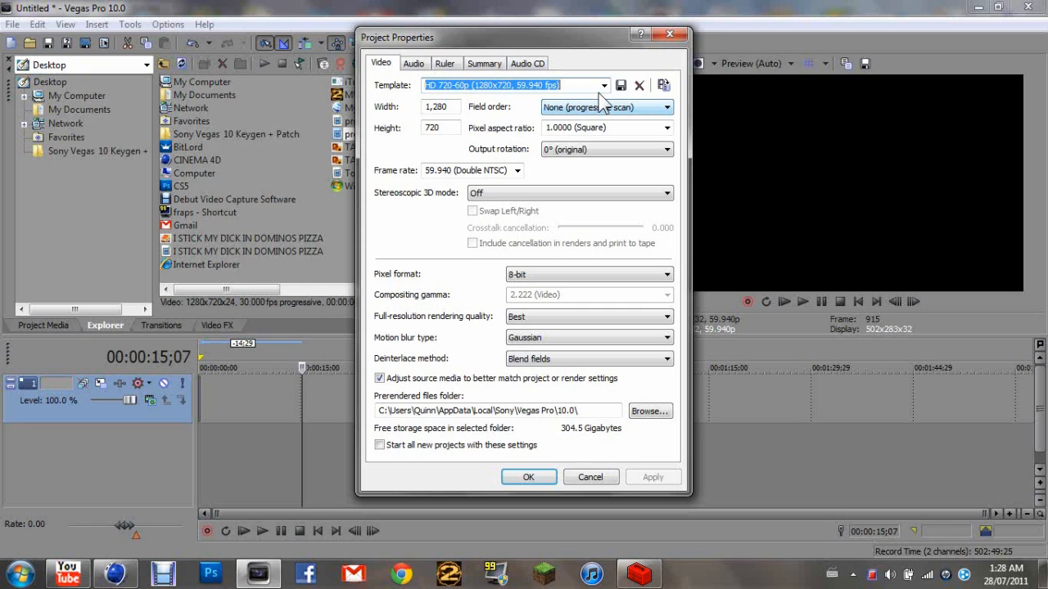
{"action": "left_click", "coordinate": [604, 85]}
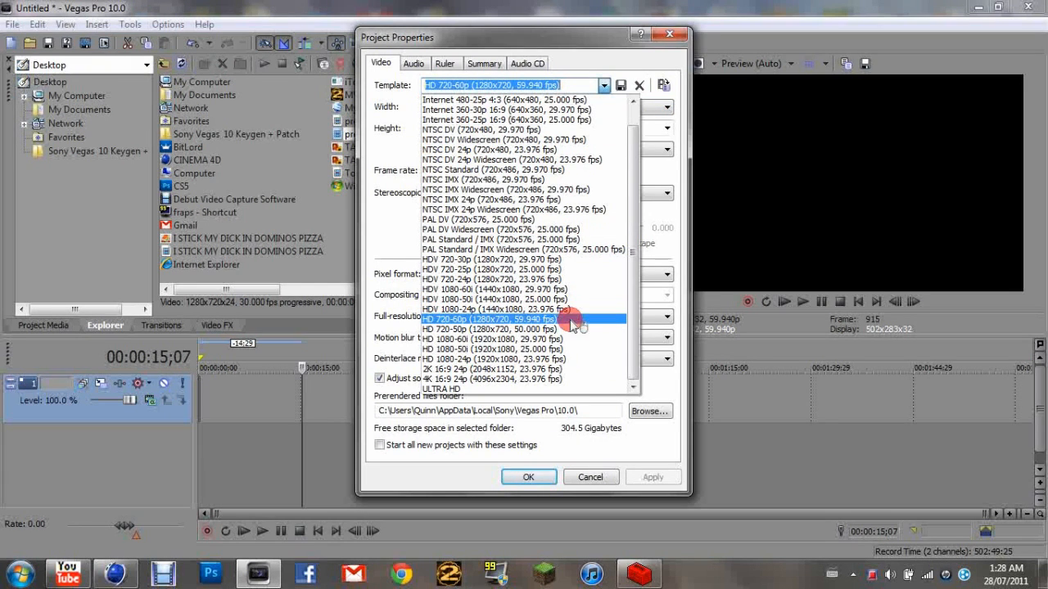
{"action": "left_click", "coordinate": [491, 318]}
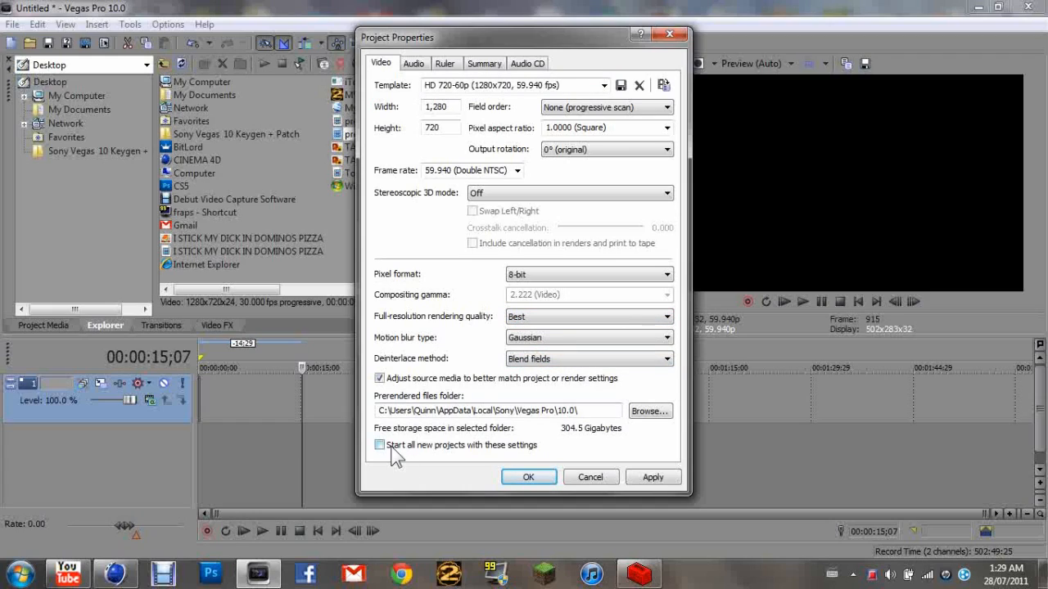
{"action": "left_click", "coordinate": [379, 445]}
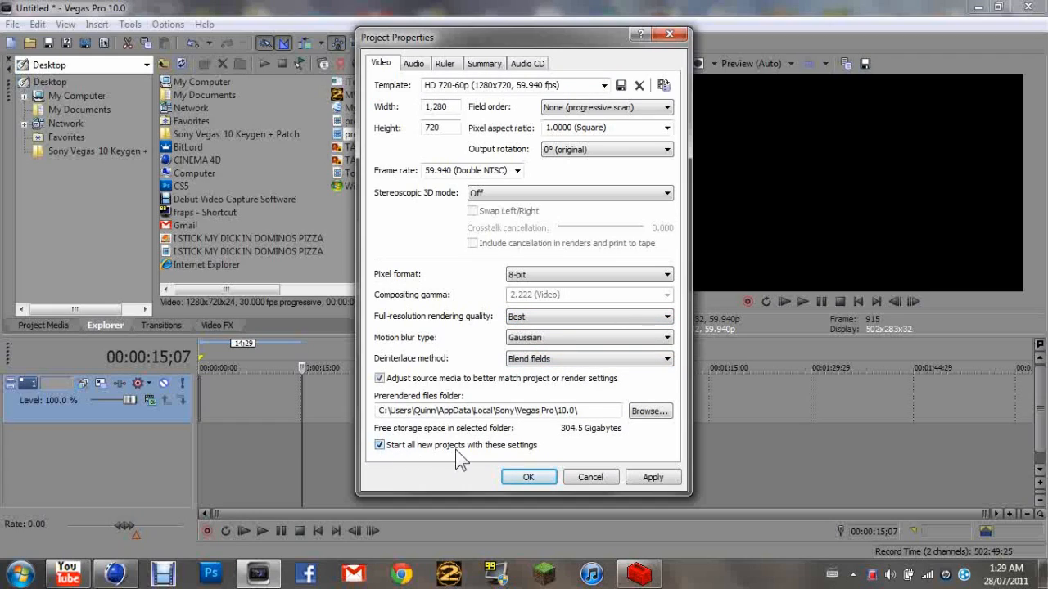
{"action": "left_click", "coordinate": [653, 477]}
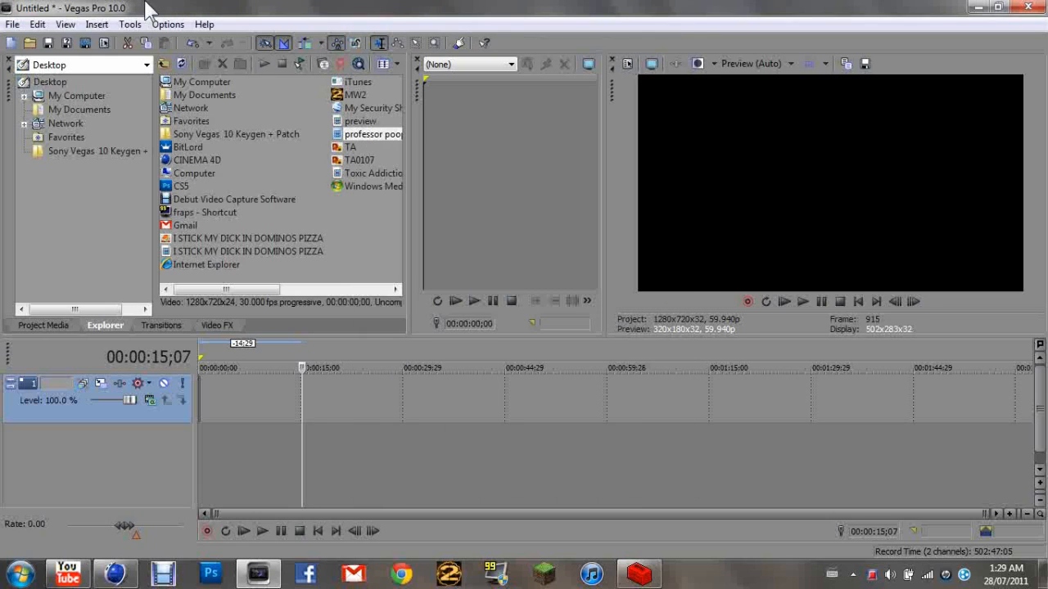
{"action": "mouse_move", "coordinate": [12, 24]}
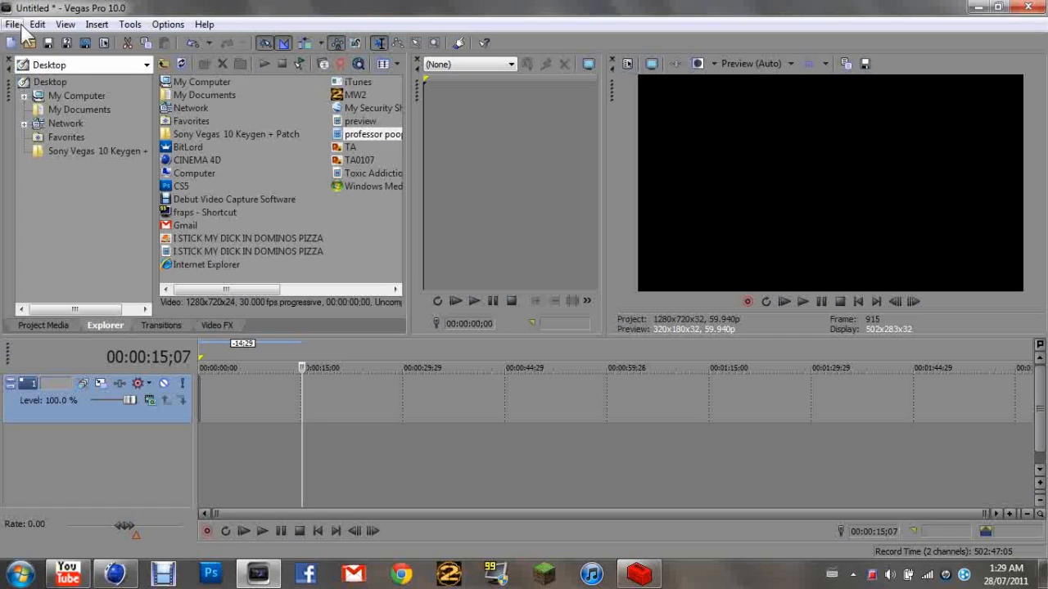
Open the File menu to begin rendering the project.
{"action": "left_click", "coordinate": [12, 24]}
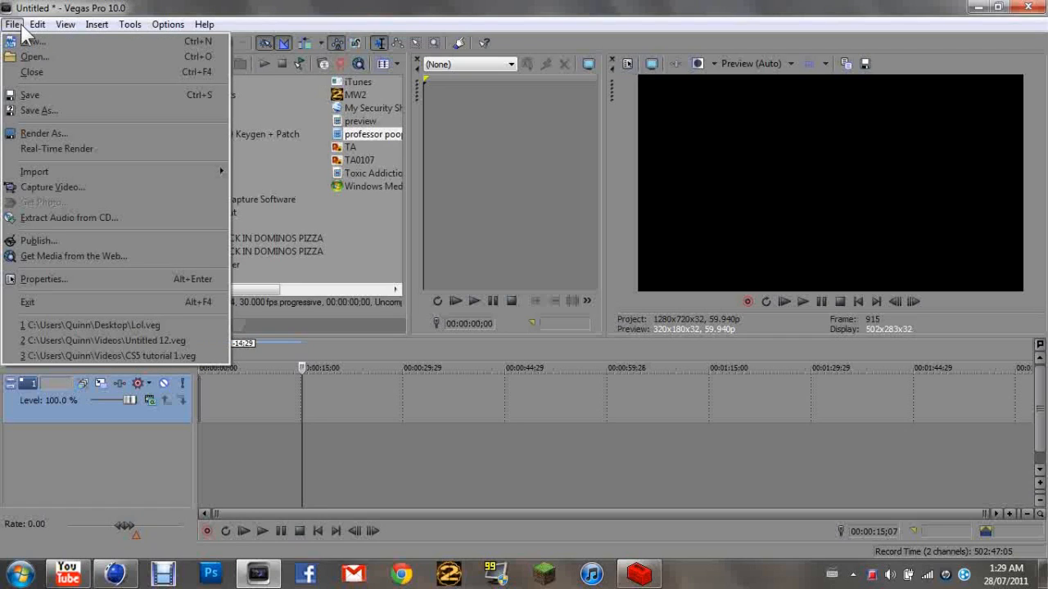
{"action": "mouse_move", "coordinate": [65, 134]}
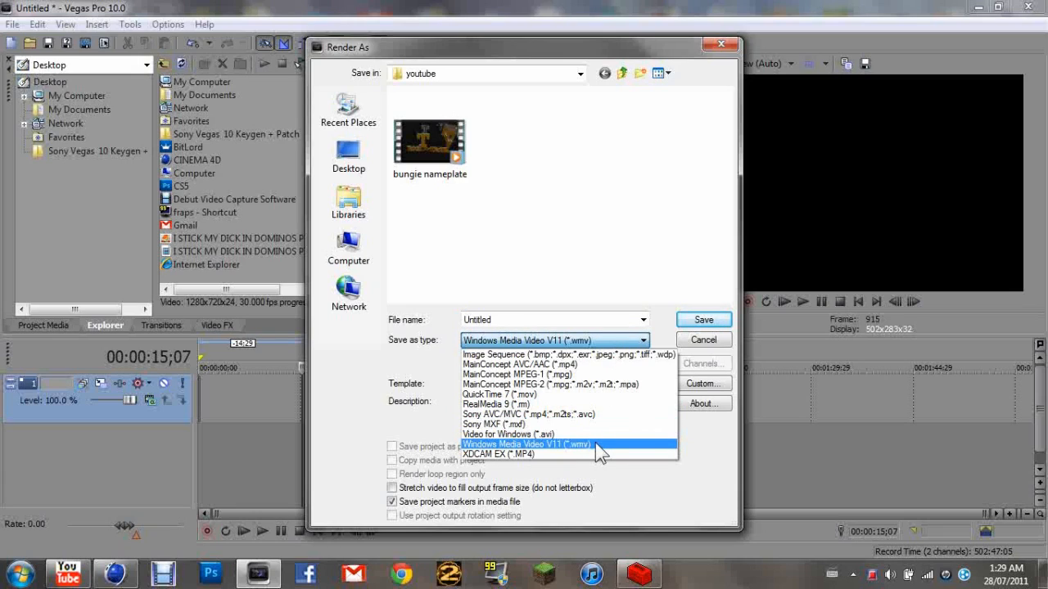
{"action": "mouse_move", "coordinate": [603, 455]}
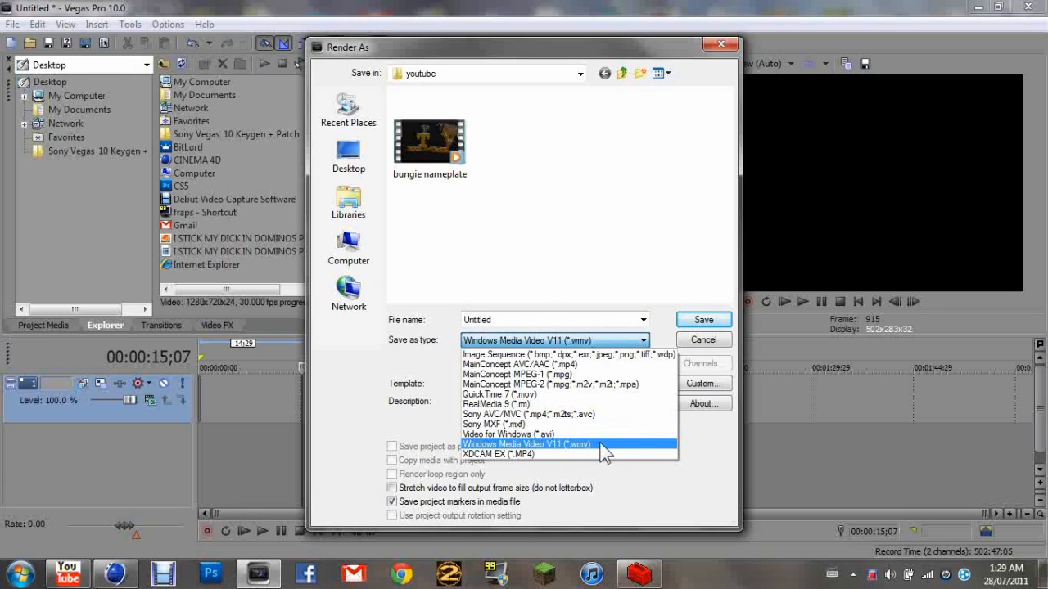
Customise the WMV template with 59.94 Double NTSC frame rate and Best rendering quality.
{"action": "left_click", "coordinate": [704, 383]}
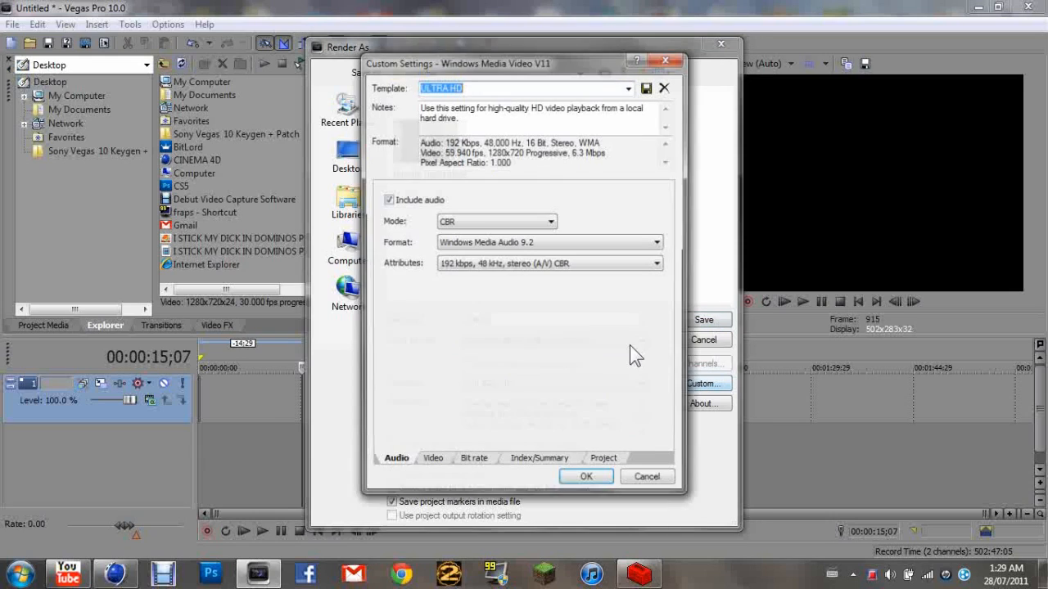
{"action": "left_click", "coordinate": [432, 462]}
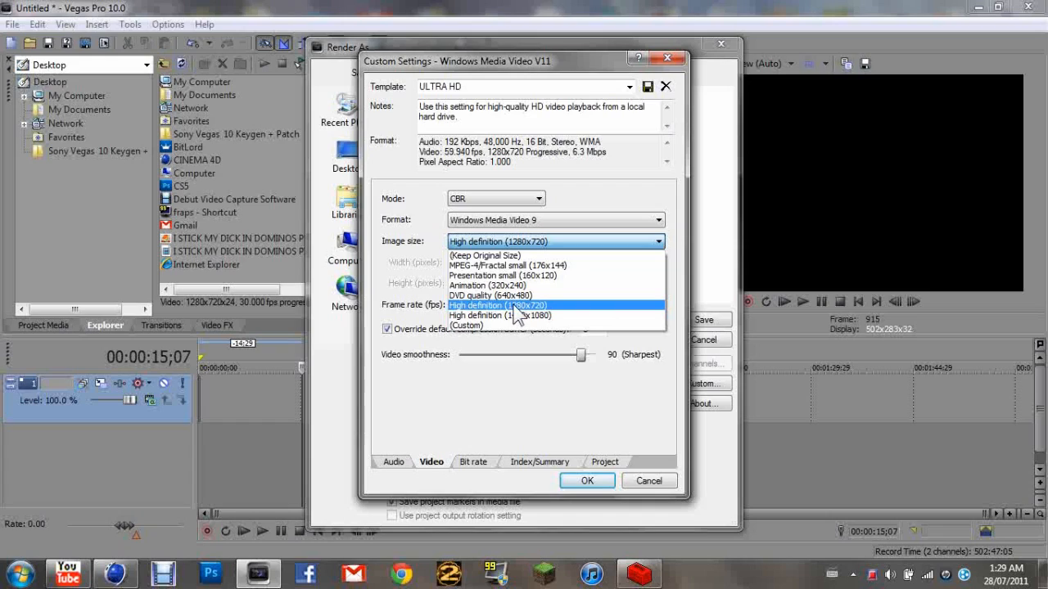
{"action": "left_click", "coordinate": [496, 305]}
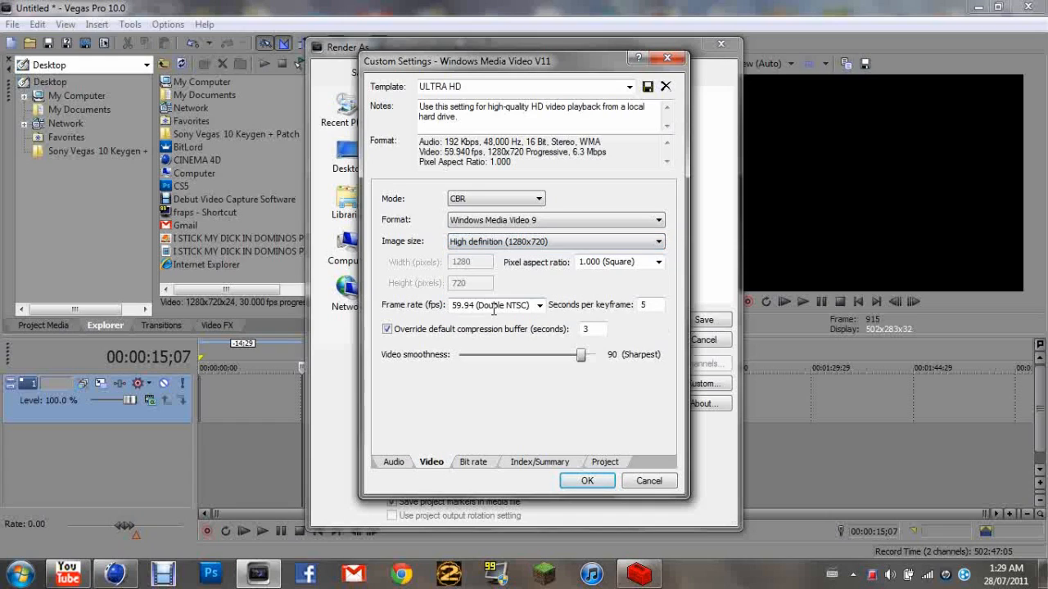
{"action": "left_click", "coordinate": [539, 305]}
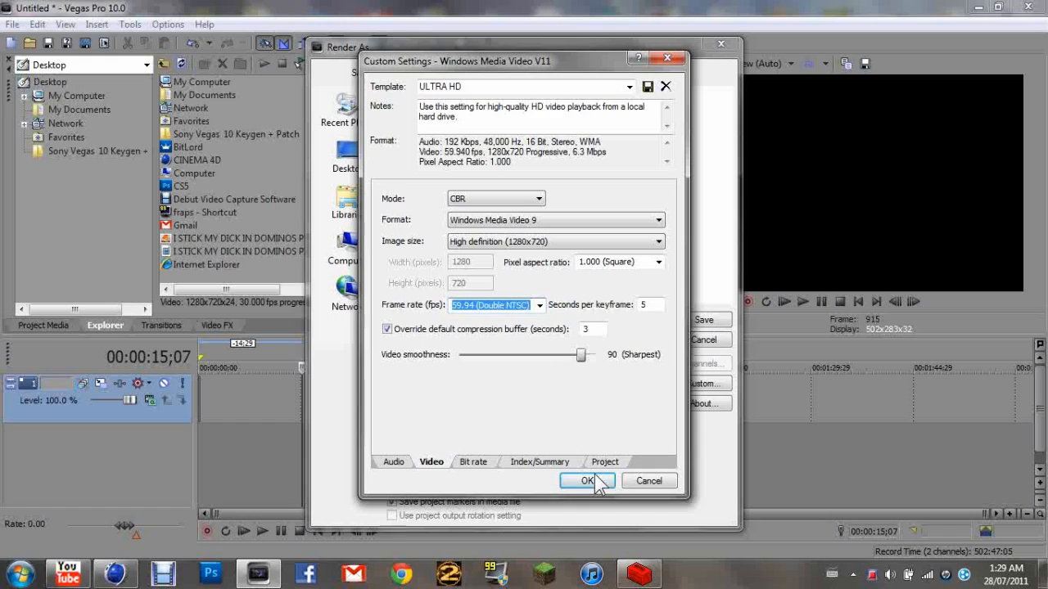
{"action": "left_click", "coordinate": [605, 462]}
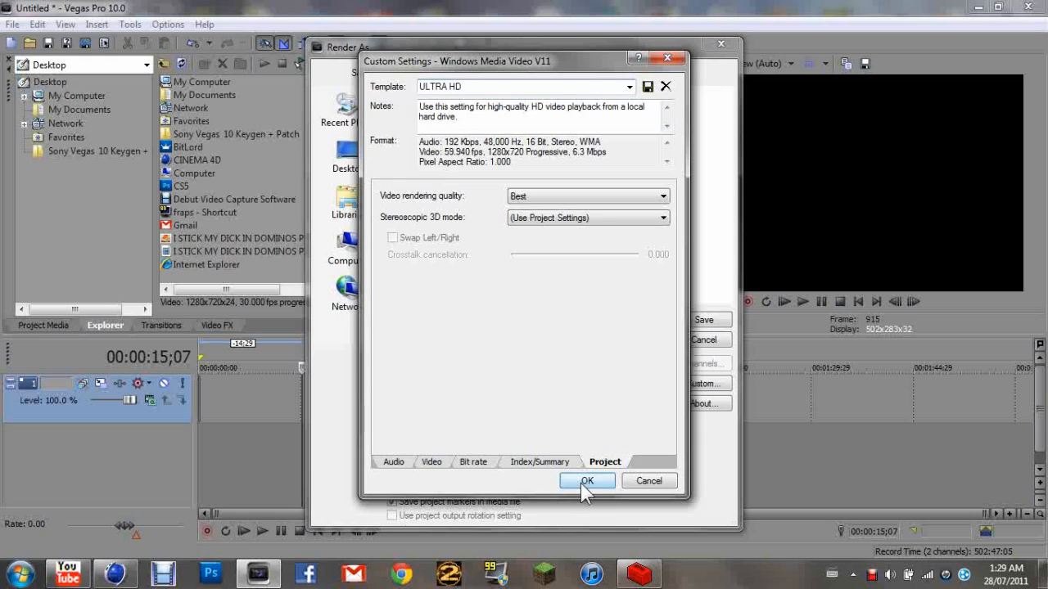
{"action": "left_click", "coordinate": [586, 480]}
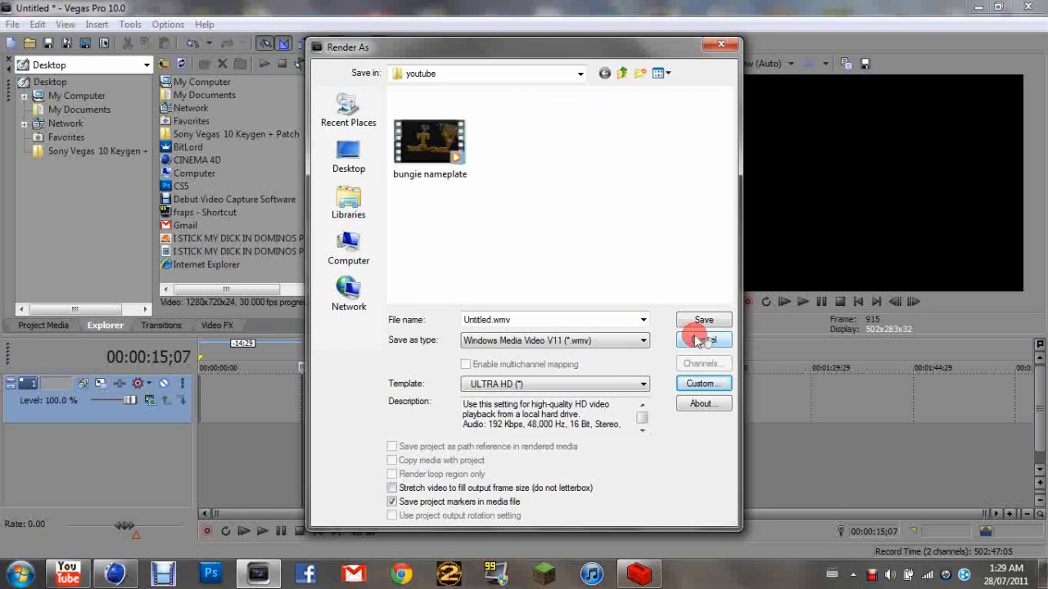
Cancel the render and disable resampling in the video event's properties.
{"action": "left_click", "coordinate": [701, 340]}
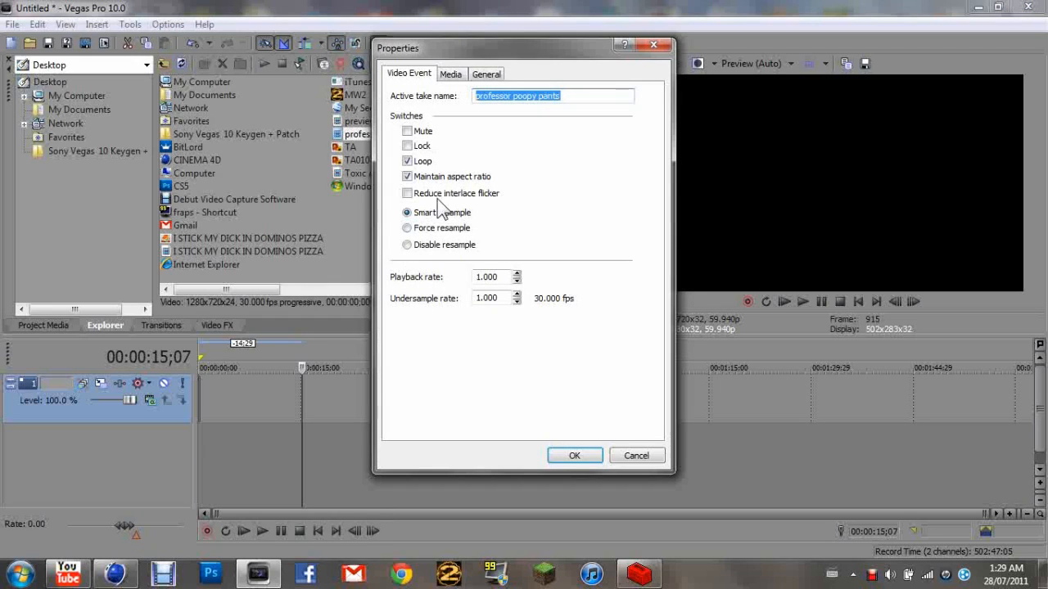
{"action": "left_click", "coordinate": [406, 245]}
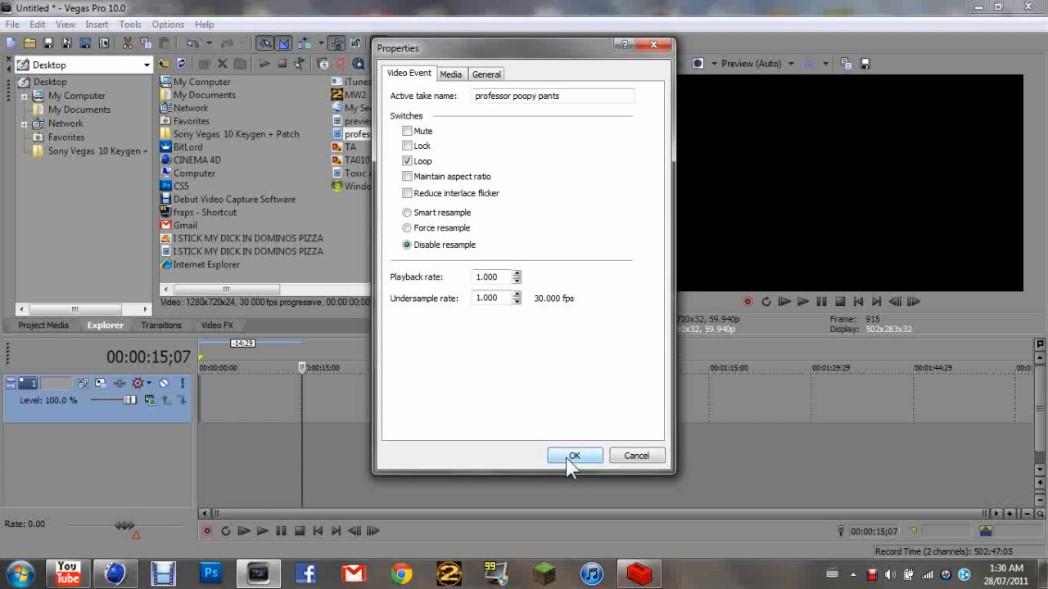
{"action": "left_click", "coordinate": [574, 456]}
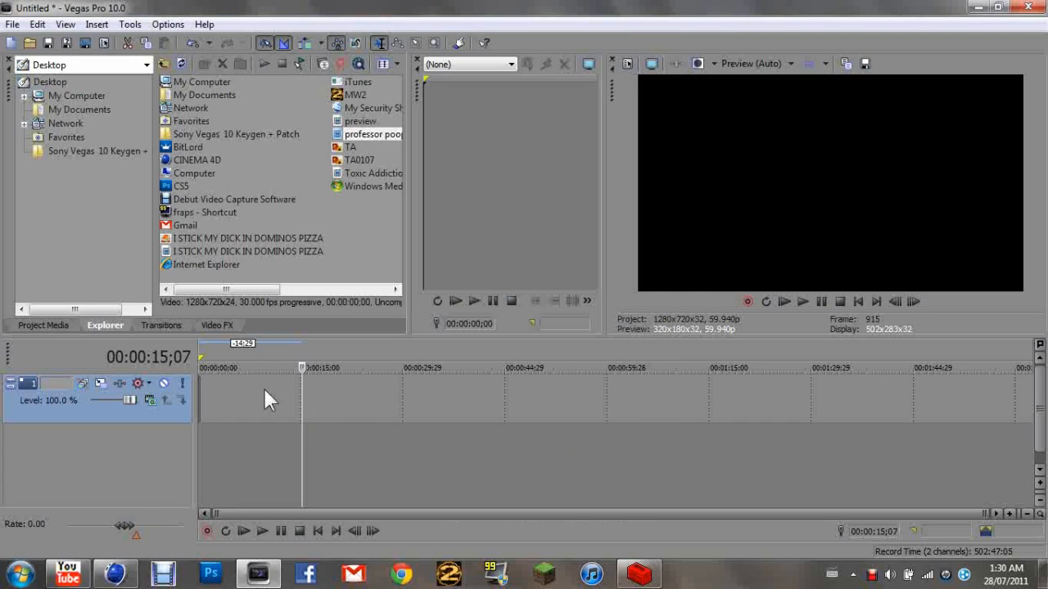
{"action": "mouse_move", "coordinate": [235, 139]}
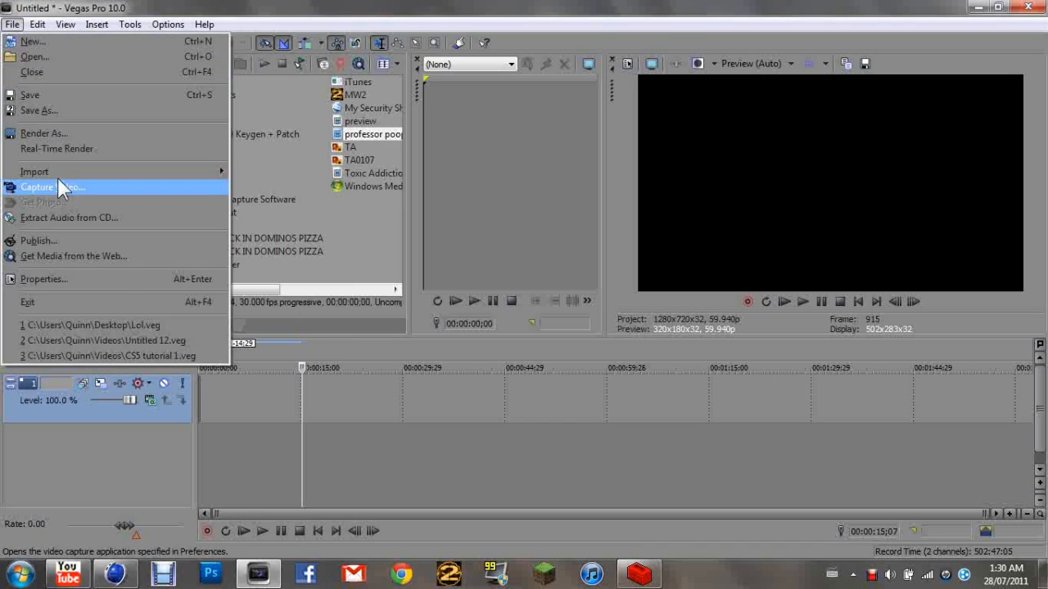
{"action": "left_click", "coordinate": [43, 133]}
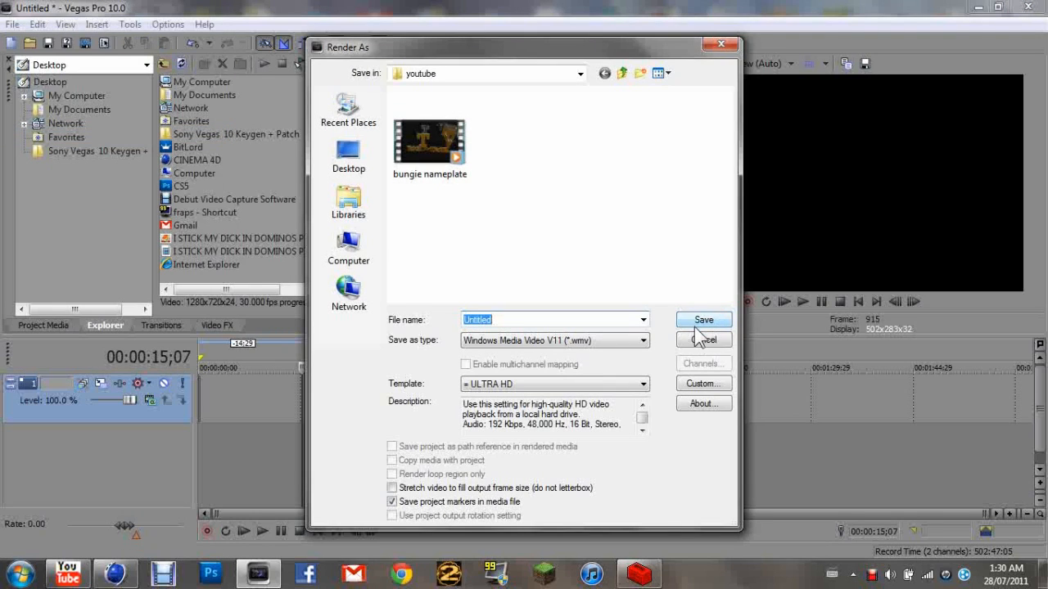
{"action": "left_click", "coordinate": [702, 339]}
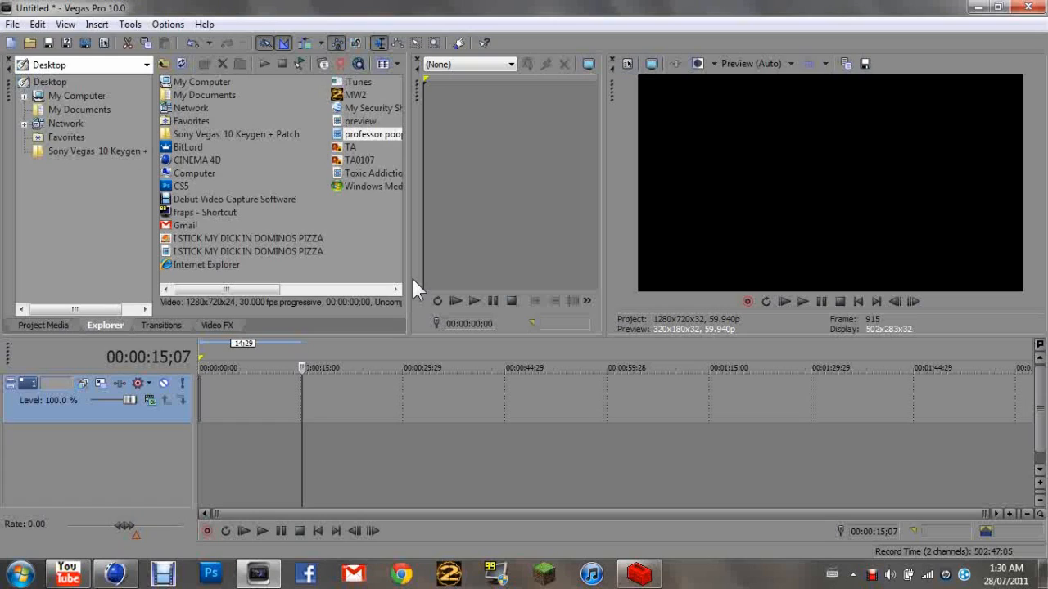
{"action": "mouse_move", "coordinate": [548, 448]}
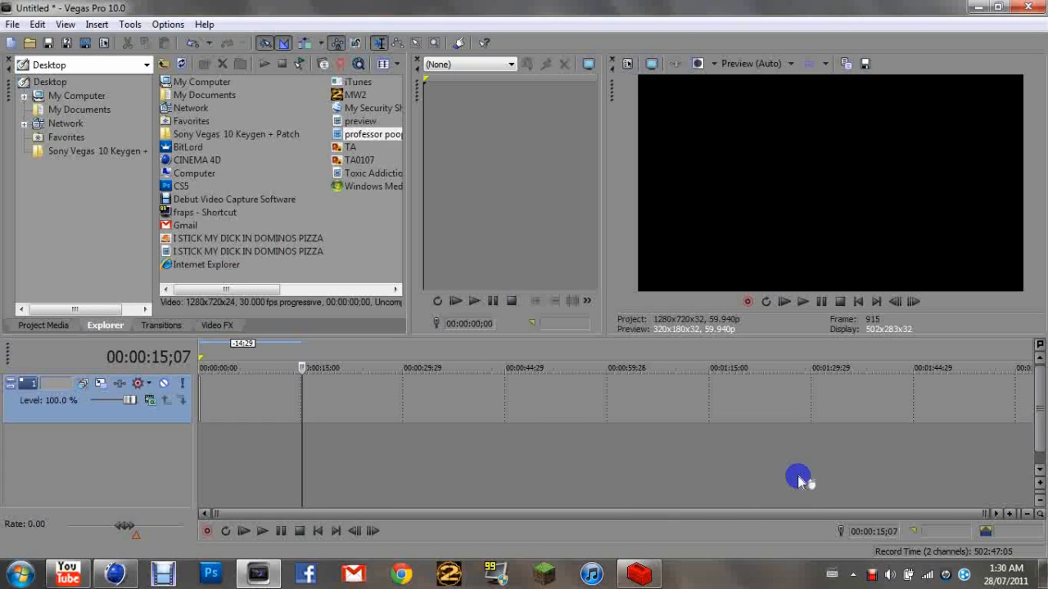
Place the timeline cursor at 00:01:22;26.
{"action": "left_click", "coordinate": [762, 368]}
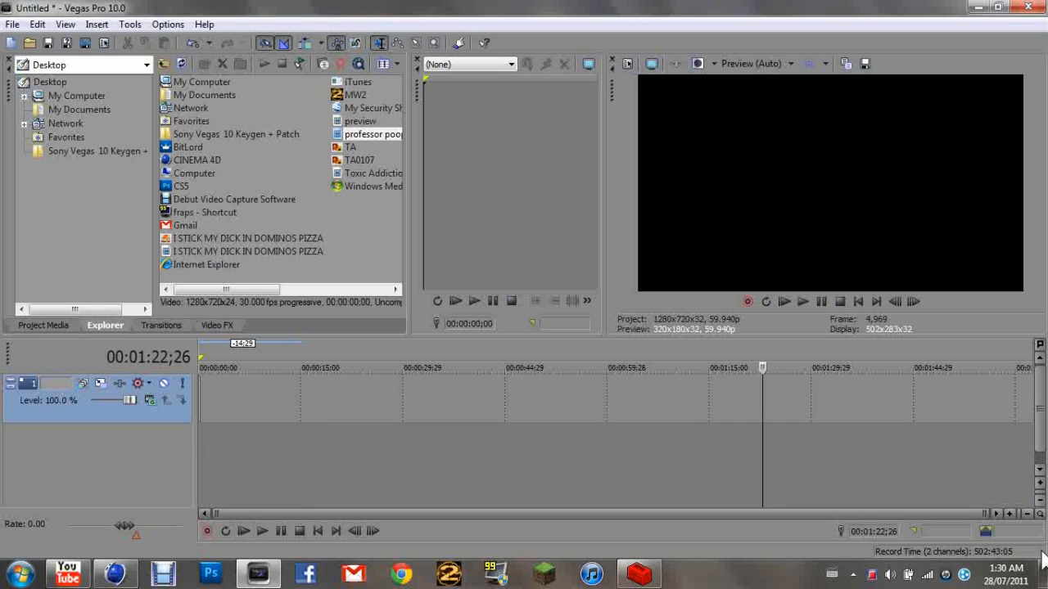
{"action": "mouse_move", "coordinate": [991, 540]}
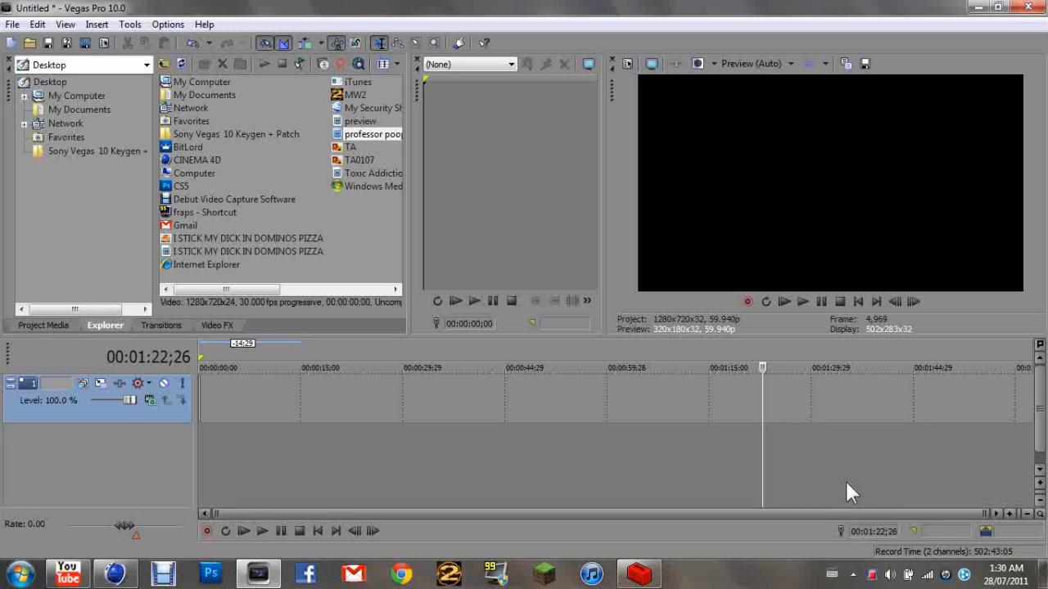
{"action": "mouse_move", "coordinate": [856, 493]}
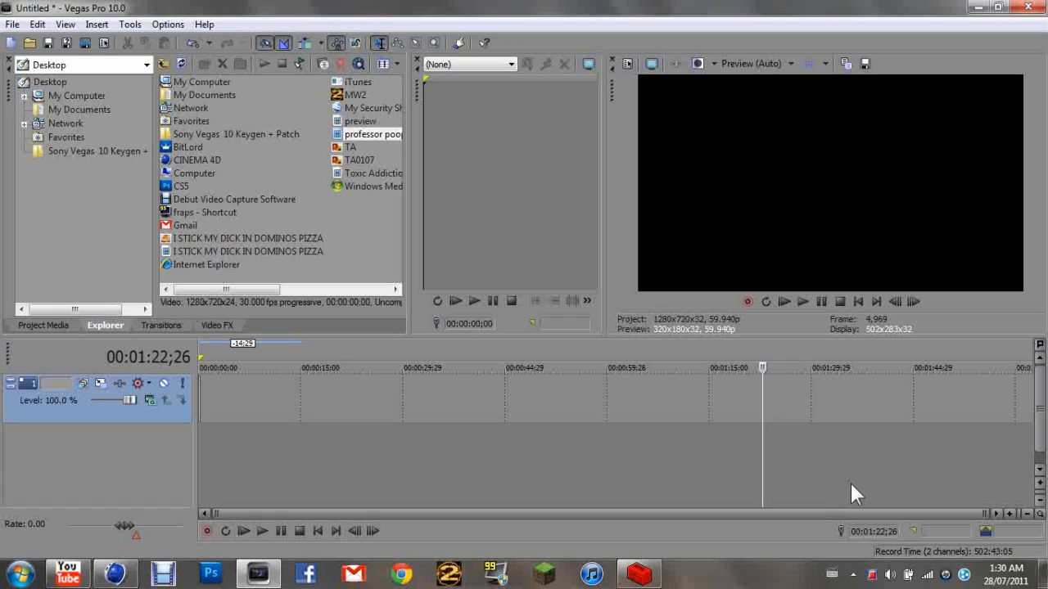
{"action": "mouse_move", "coordinate": [856, 499]}
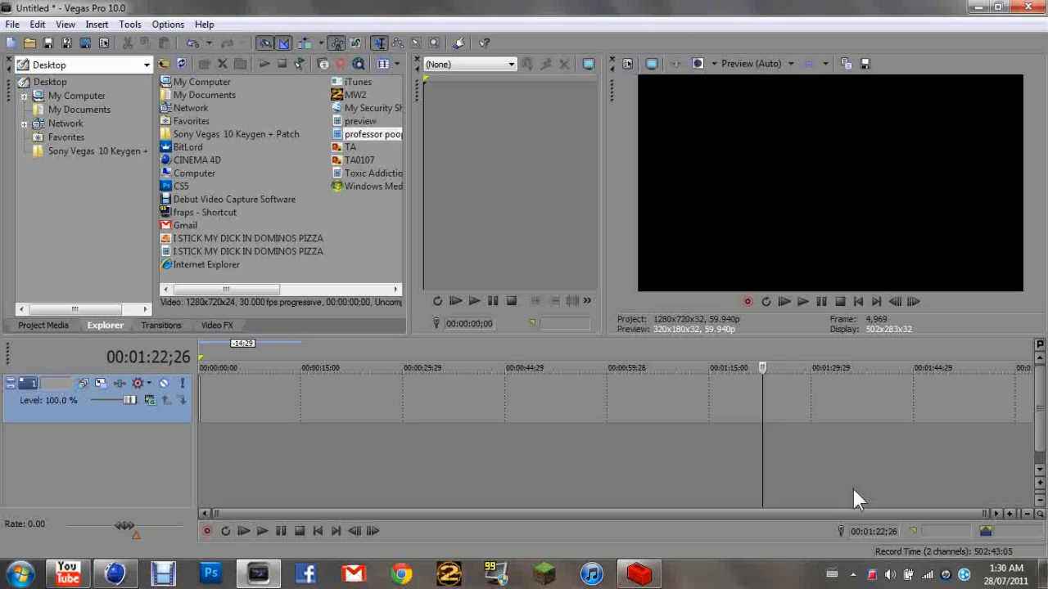
{"action": "mouse_move", "coordinate": [847, 552]}
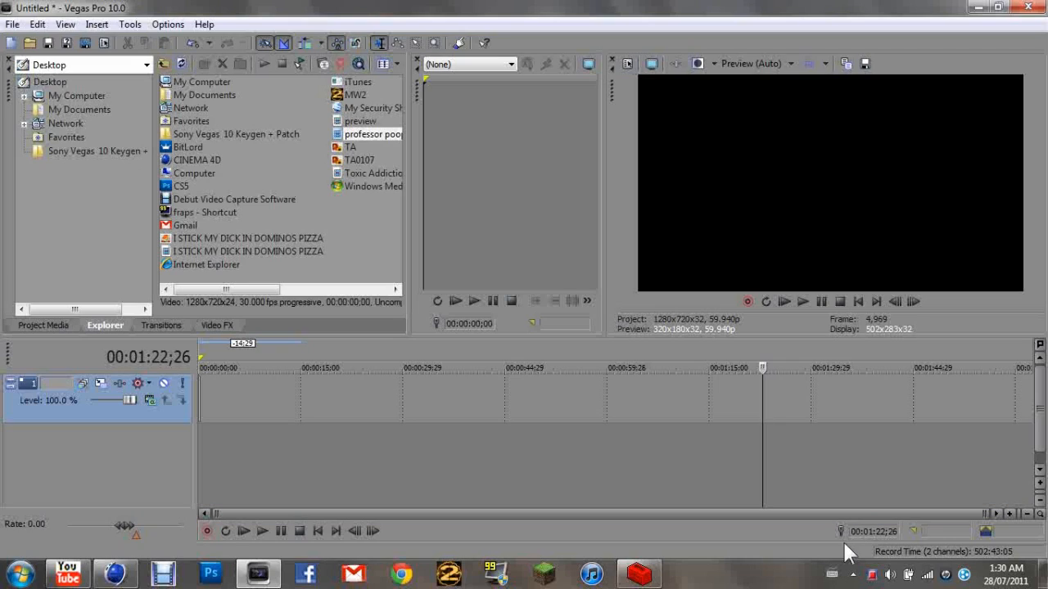